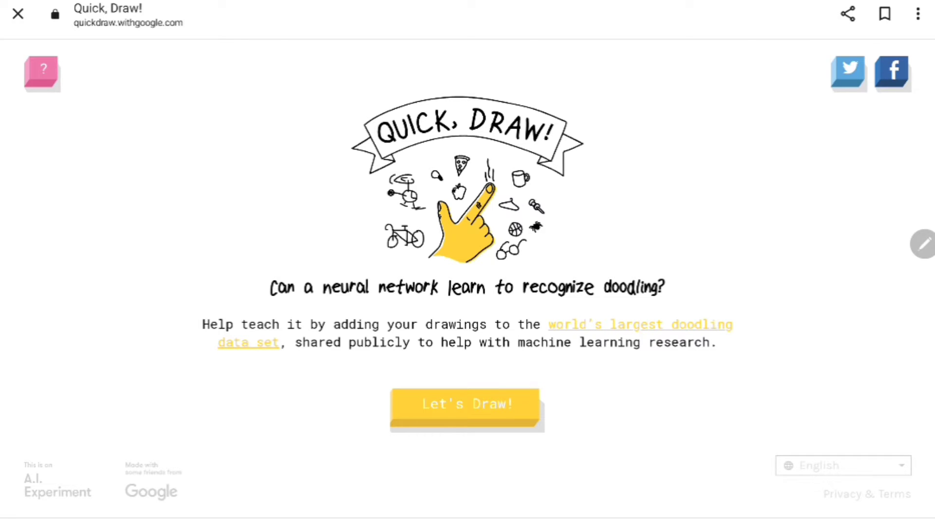
Step: Start a round and doodle the beach with sand dots, then the onion and feather prompts
{"action": "left_click", "coordinate": [467, 410]}
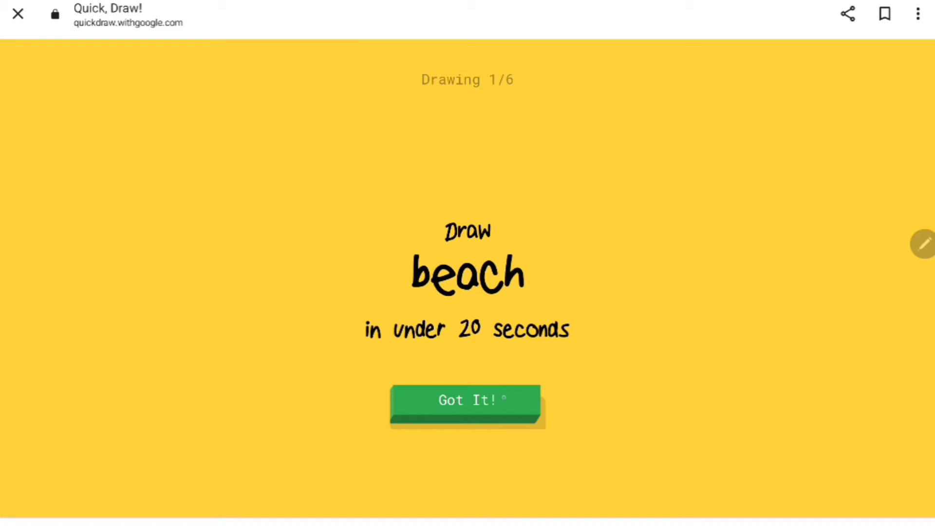
{"action": "left_click", "coordinate": [468, 399]}
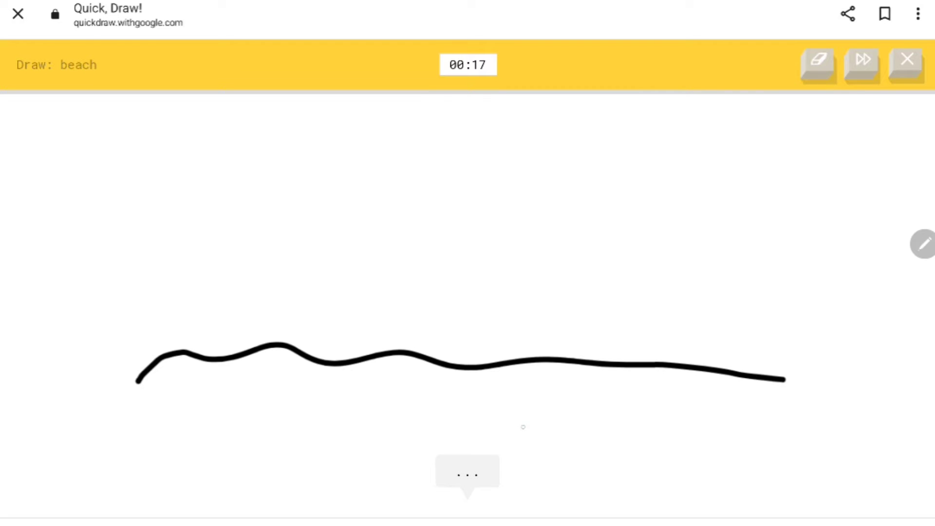
{"action": "left_click", "coordinate": [241, 306]}
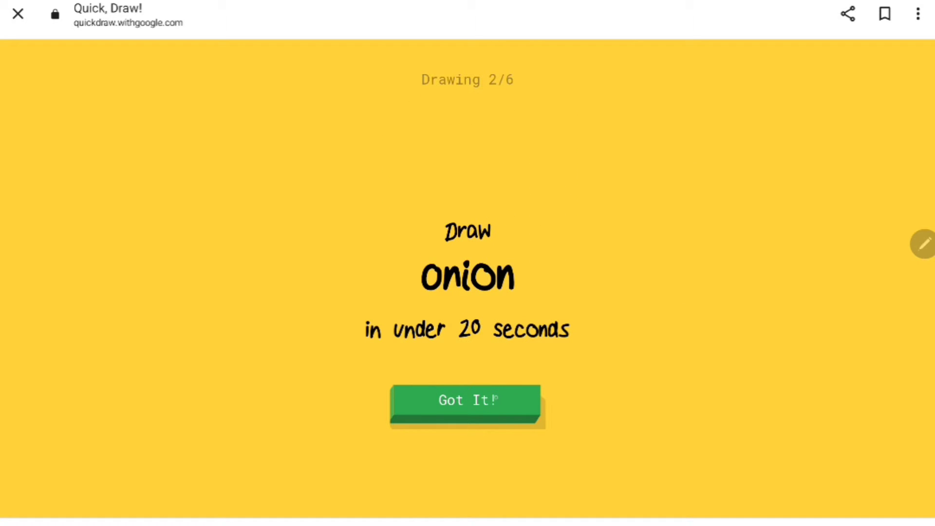
{"action": "left_click", "coordinate": [467, 399]}
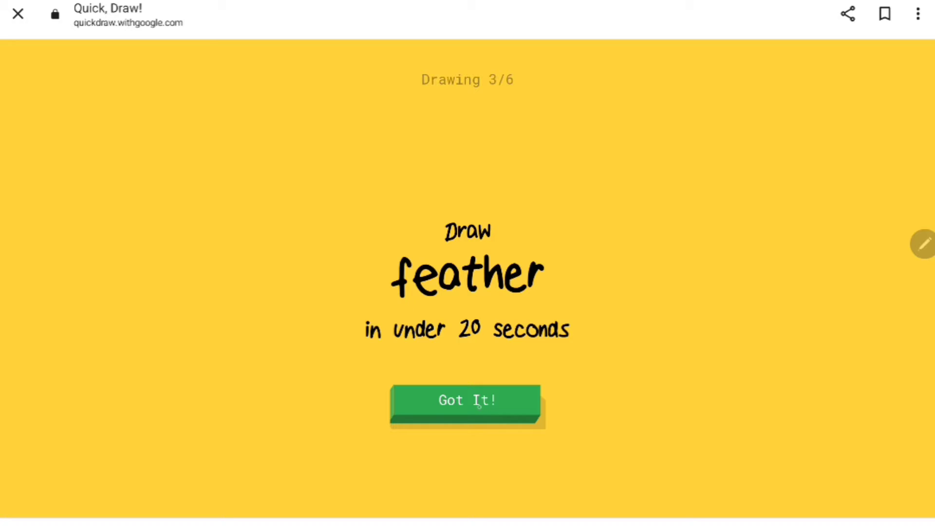
{"action": "left_click", "coordinate": [467, 400]}
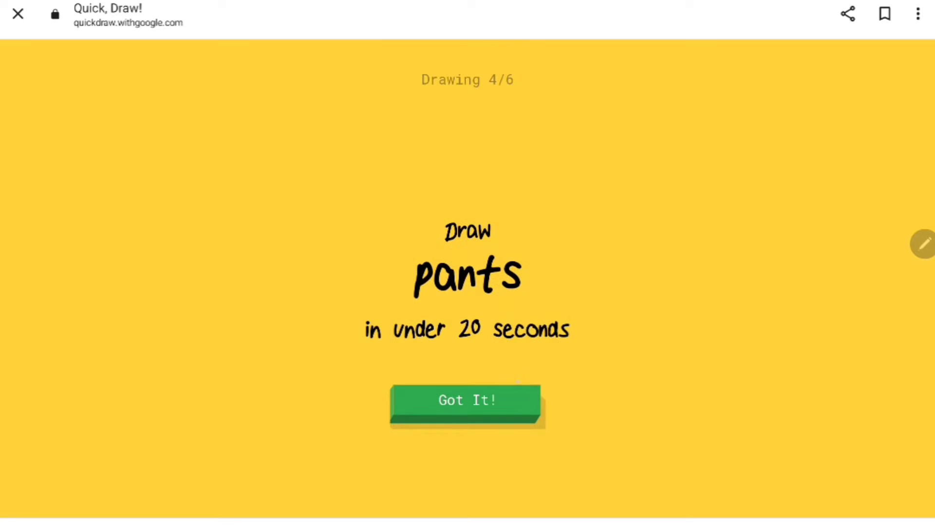
Step: Doodle pants, a redrawn tiger and a camera with its viewfinder, reaching the round's results
{"action": "left_click", "coordinate": [467, 399]}
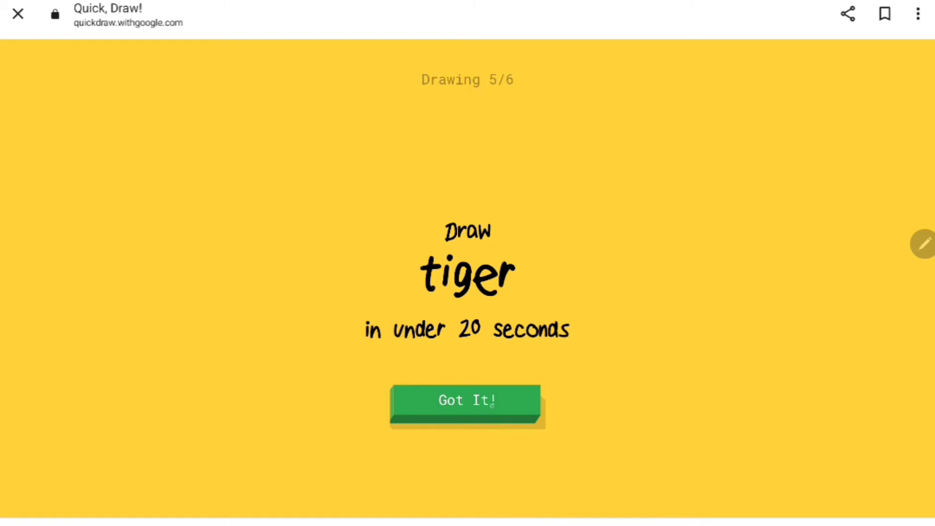
{"action": "left_click", "coordinate": [467, 400]}
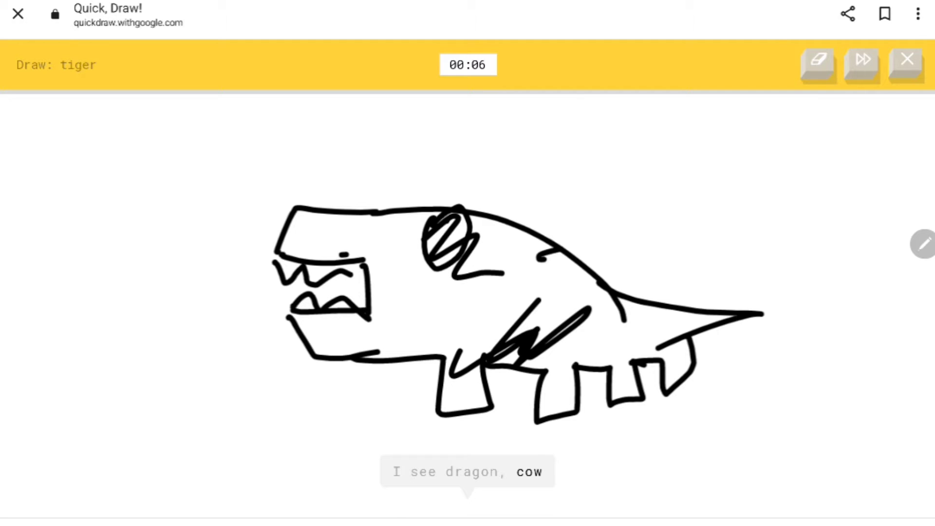
{"action": "left_click", "coordinate": [907, 58]}
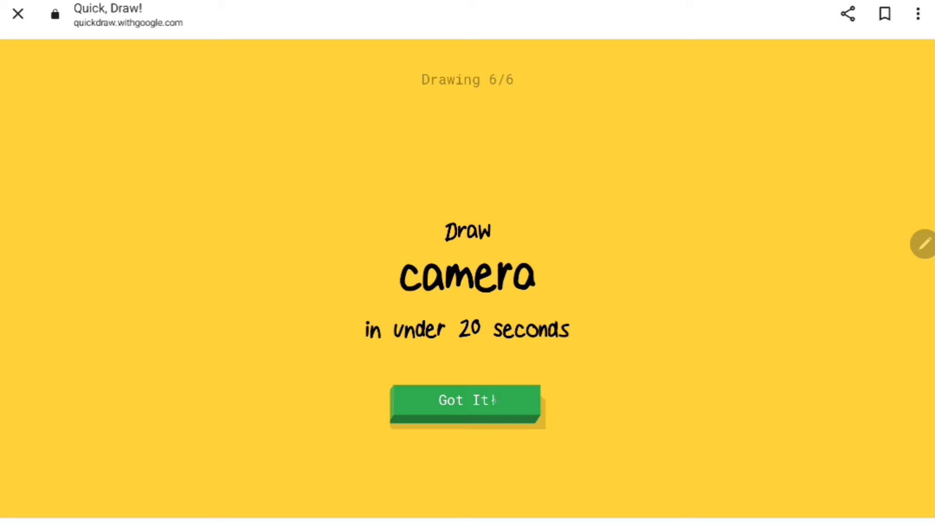
{"action": "left_click", "coordinate": [467, 400]}
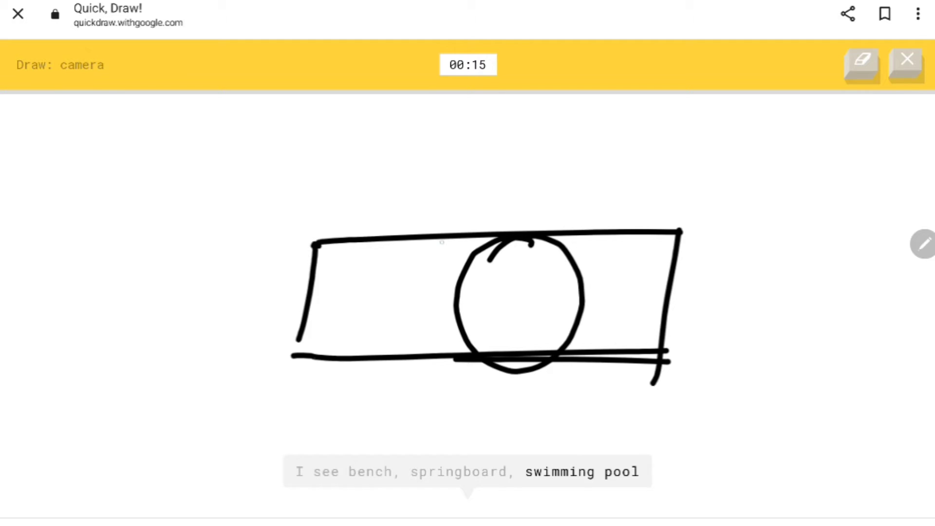
{"action": "left_click_drag", "start_coordinate": [361, 229], "coordinate": [412, 155]}
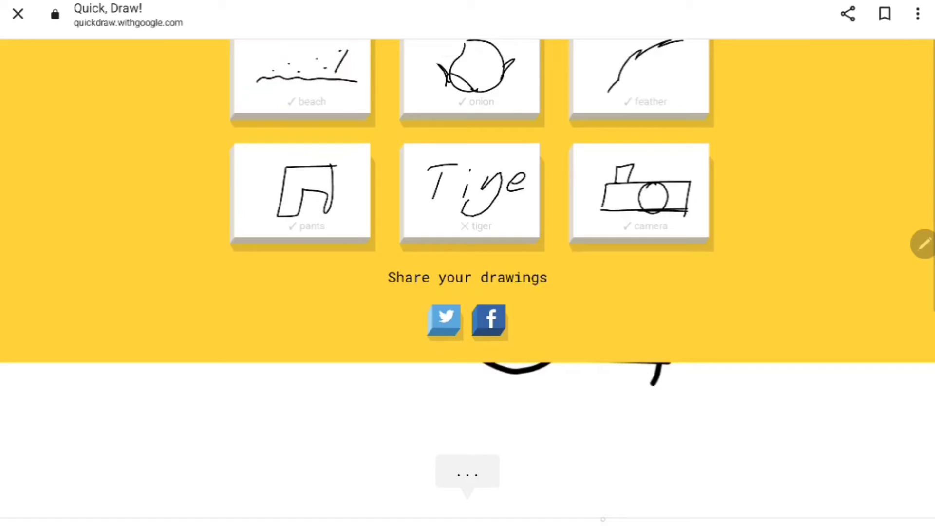
Step: Close the round's results and start a new round beginning with the crocodile prompt
{"action": "scroll", "scroll_direction": "up", "scroll_amount": 3}
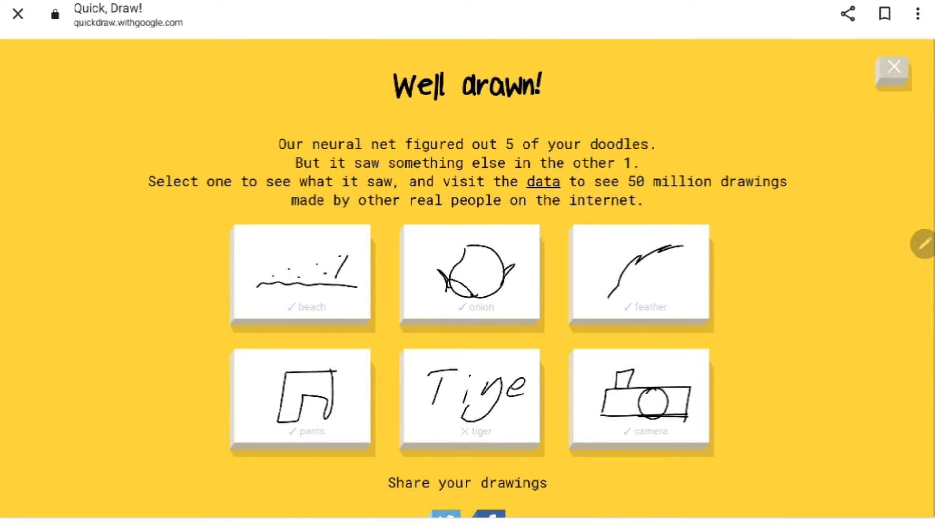
{"action": "left_click", "coordinate": [893, 66]}
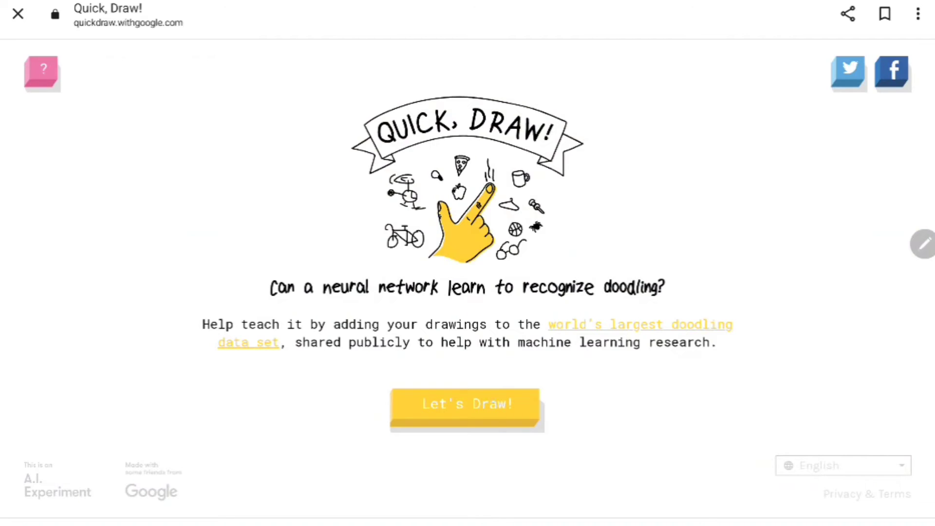
{"action": "left_click", "coordinate": [467, 404]}
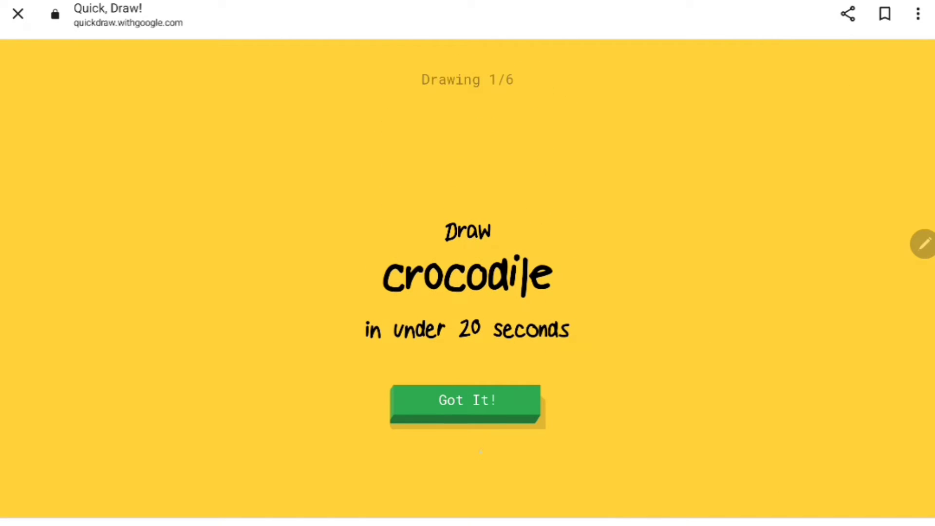
Step: Doodle the crocodile, broom and sink prompts in turn until the chair prompt appears
{"action": "left_click", "coordinate": [467, 400]}
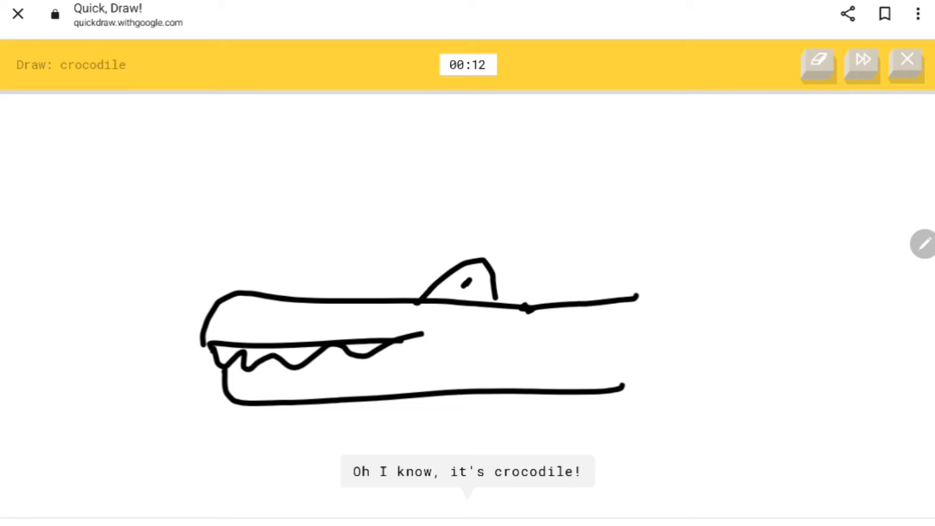
{"action": "left_click", "coordinate": [862, 64]}
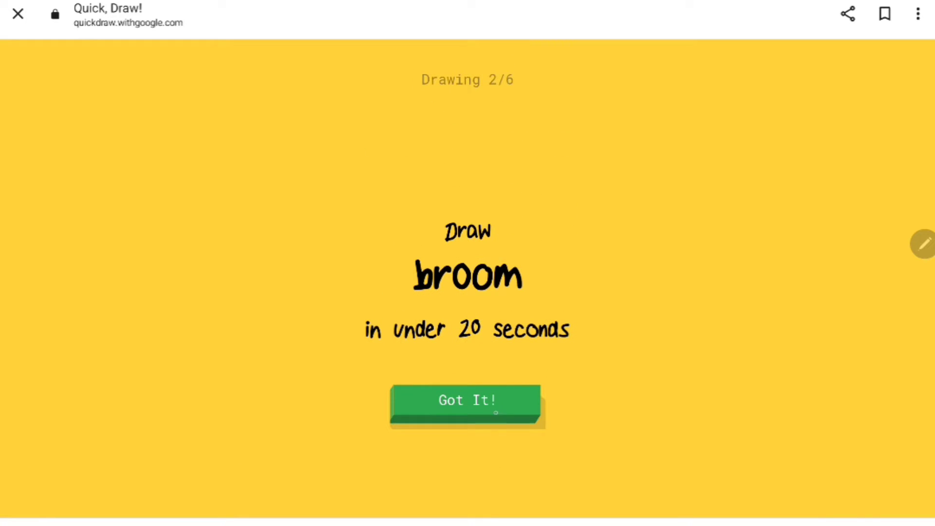
{"action": "left_click", "coordinate": [467, 400]}
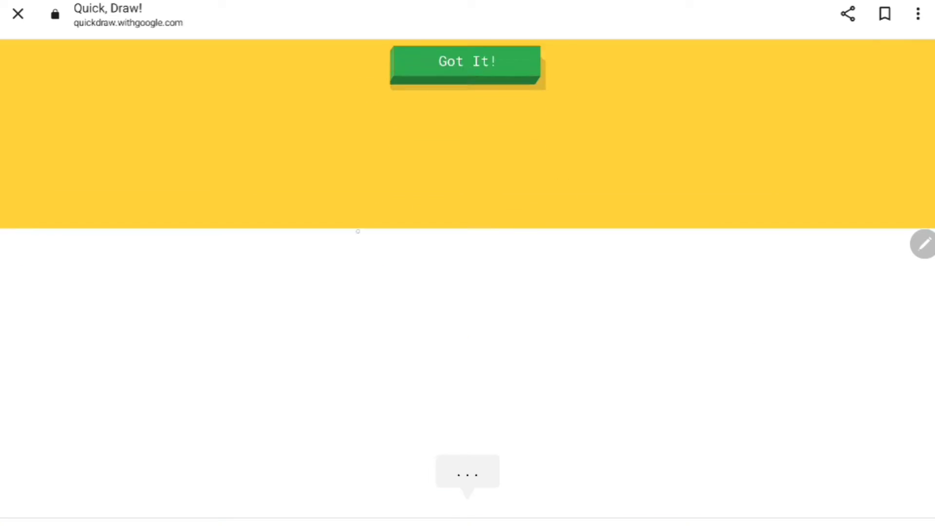
{"action": "left_click", "coordinate": [467, 61]}
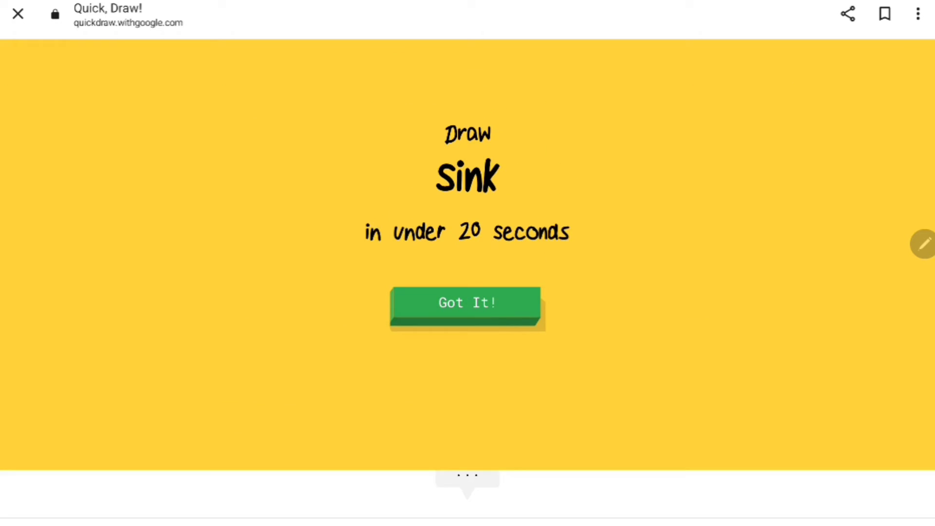
{"action": "left_click", "coordinate": [467, 302]}
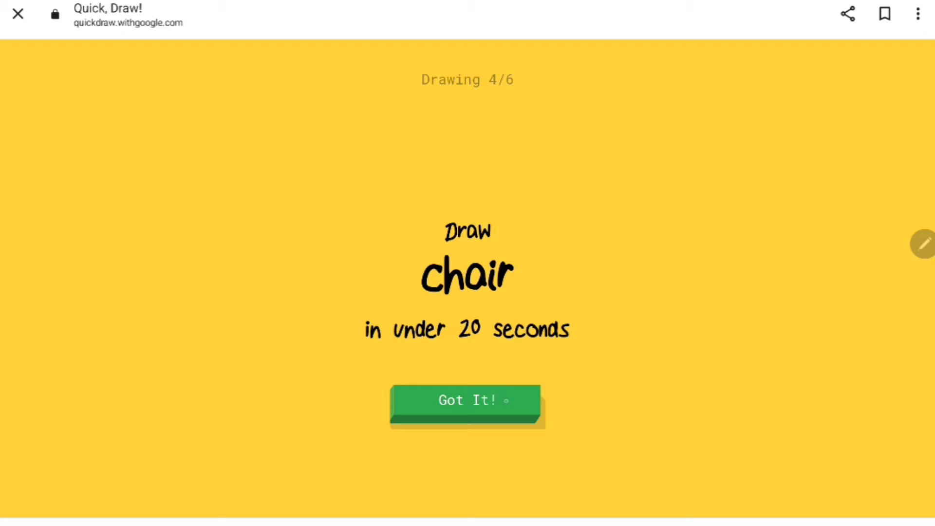
Step: Doodle the chair and violin, then accept the round's final prompt, square
{"action": "left_click", "coordinate": [468, 400]}
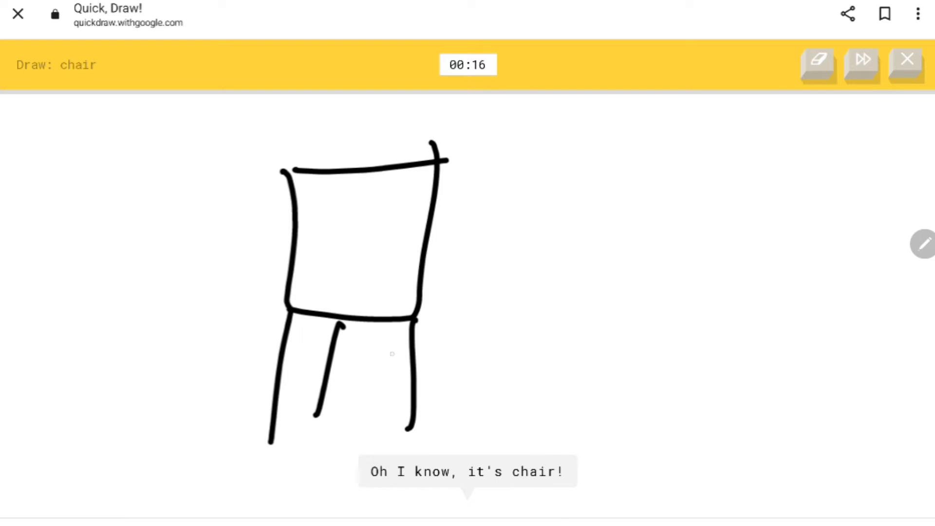
{"action": "left_click", "coordinate": [861, 64]}
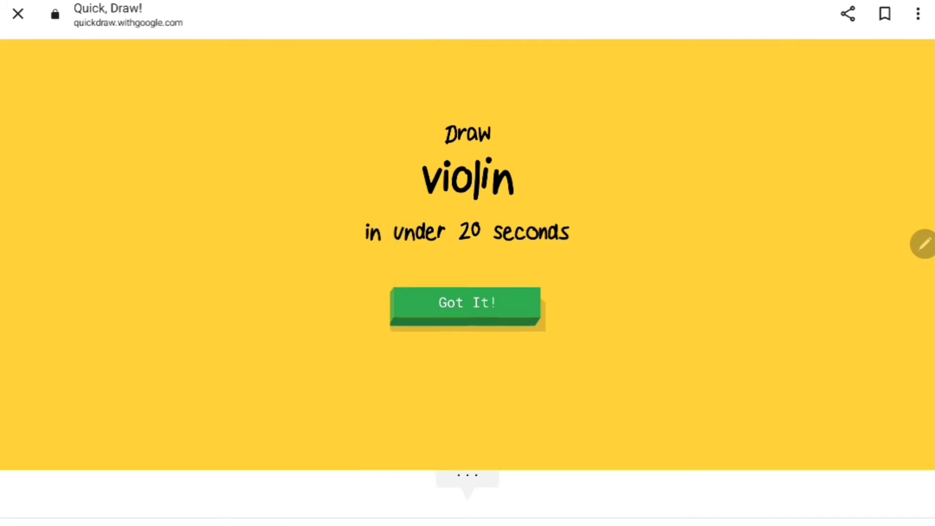
{"action": "left_click", "coordinate": [467, 302]}
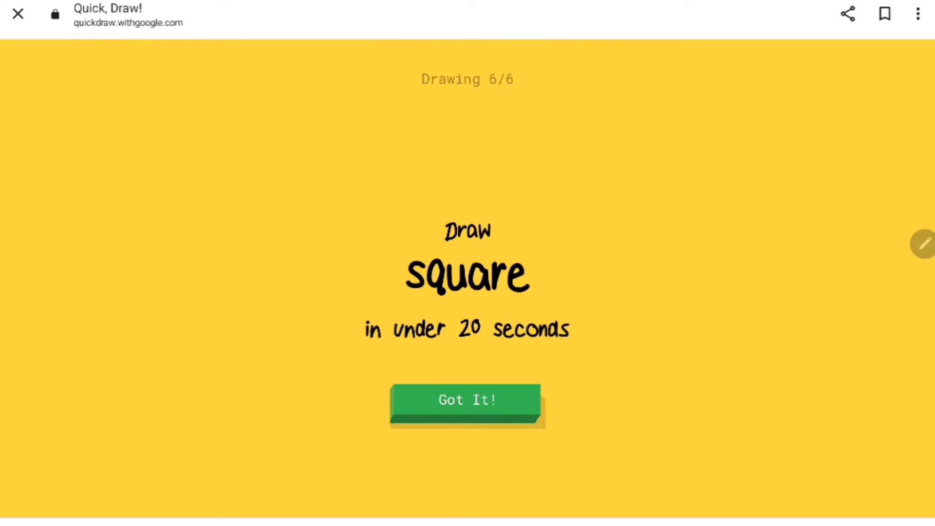
{"action": "left_click", "coordinate": [468, 400]}
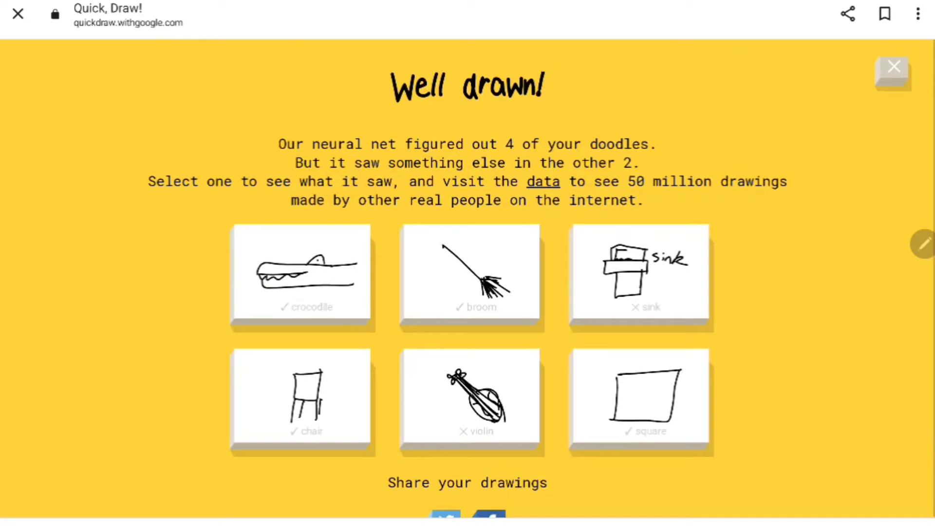
Step: Close the 'Well drawn!' results screen and return to the home page
{"action": "left_click", "coordinate": [893, 67]}
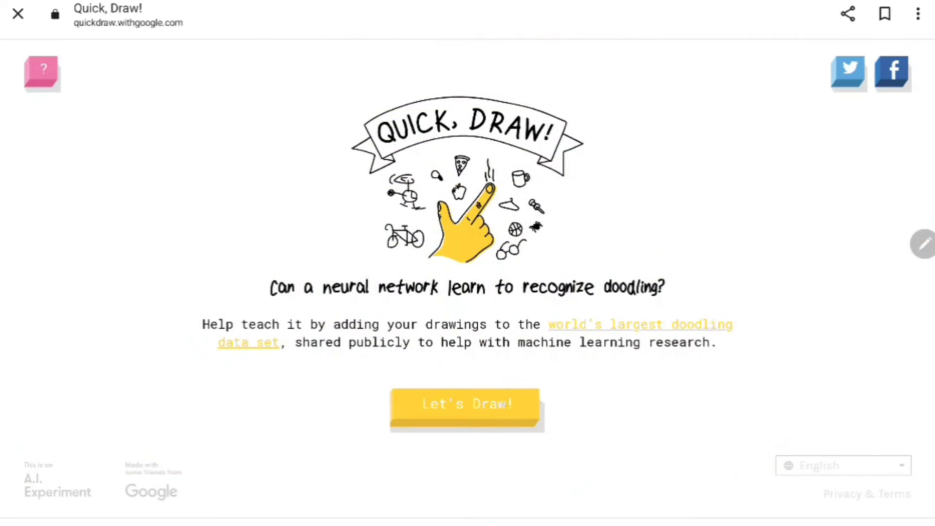
Step: Start a third round and doodle the snorkel and pond prompts
{"action": "left_click", "coordinate": [467, 409]}
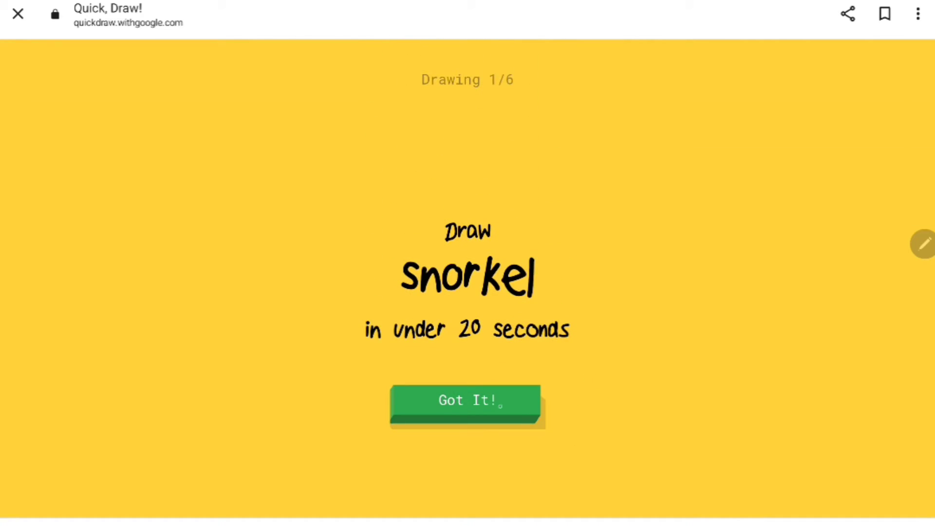
{"action": "left_click", "coordinate": [467, 400]}
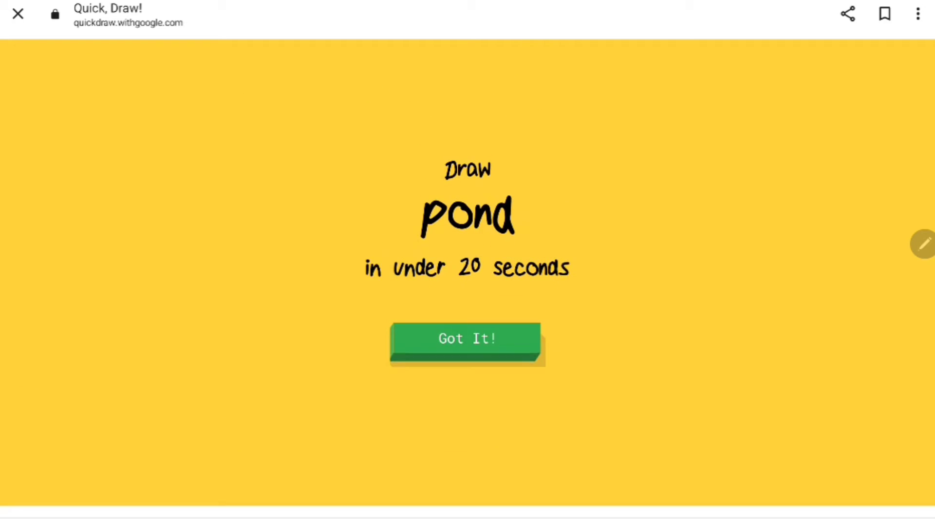
{"action": "left_click", "coordinate": [467, 338]}
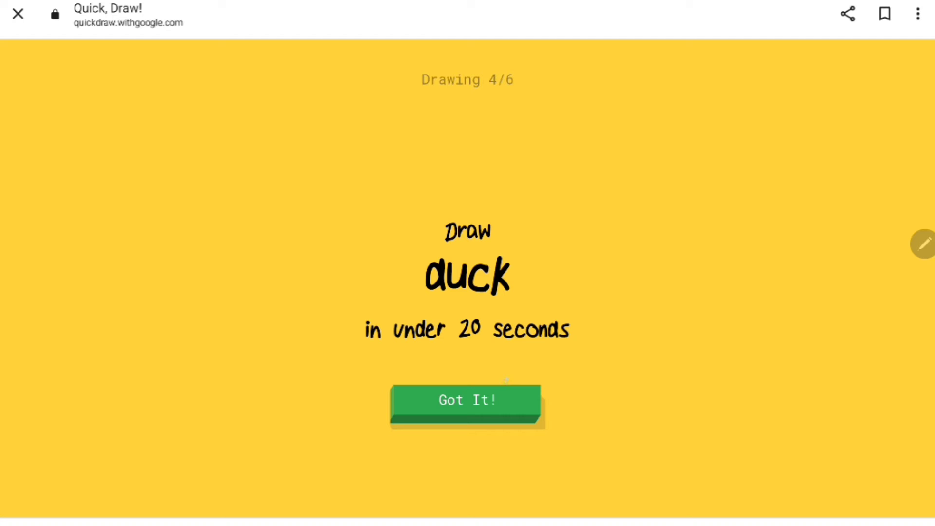
Step: Doodle the duck, pillow and baseball bat so all three are recognised in the results
{"action": "left_click", "coordinate": [467, 400]}
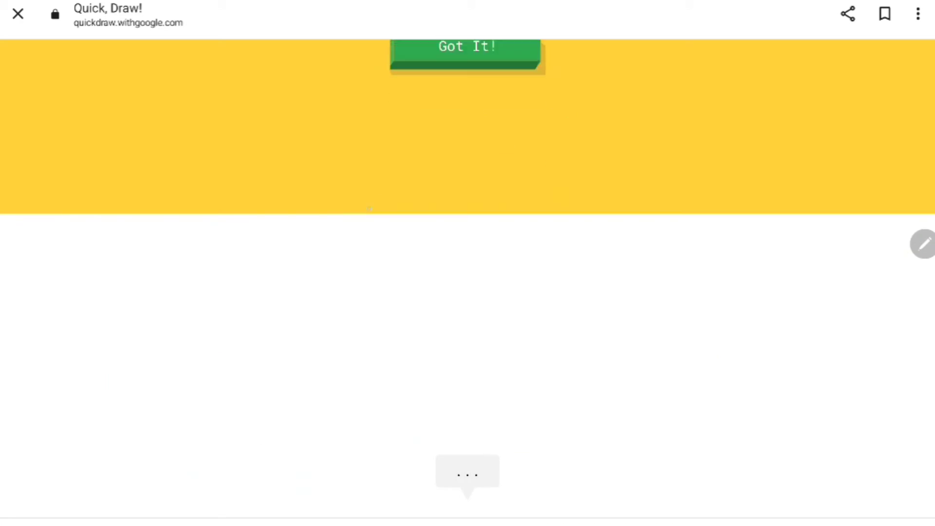
{"action": "left_click", "coordinate": [467, 47]}
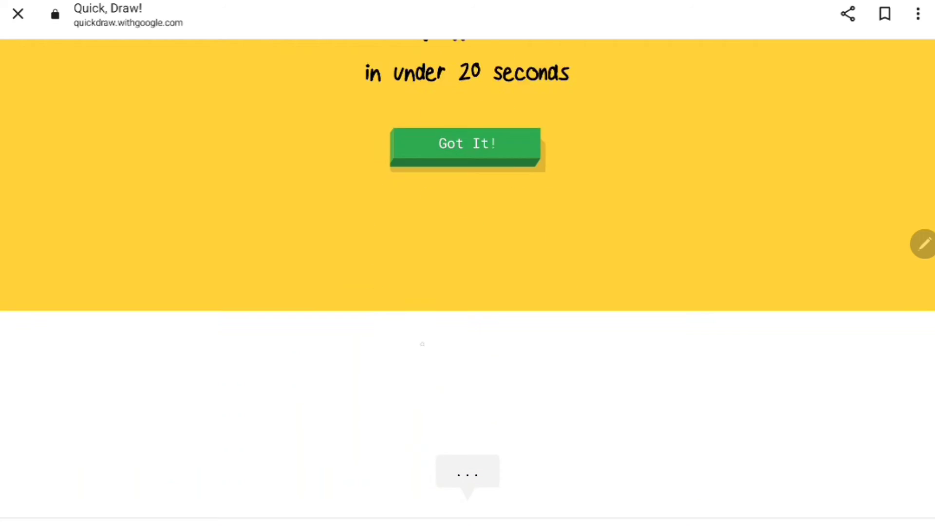
{"action": "left_click", "coordinate": [467, 143]}
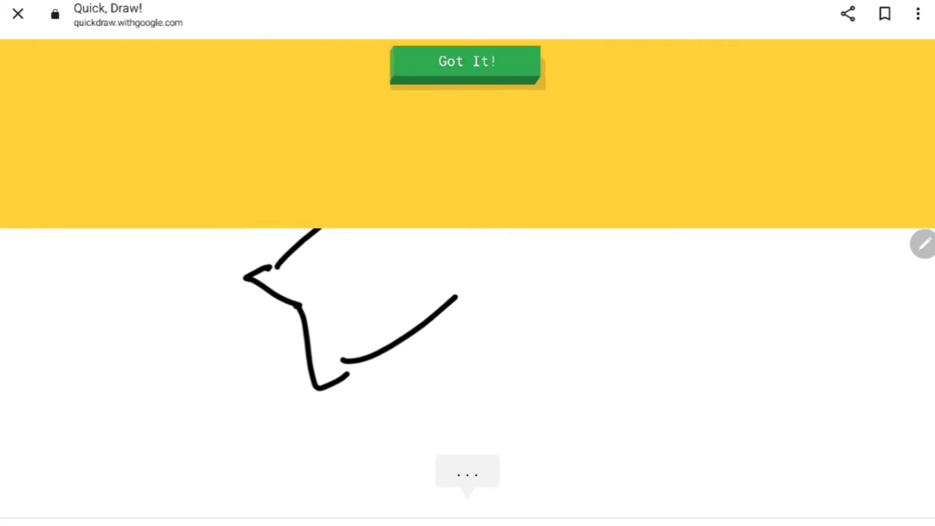
{"action": "left_click", "coordinate": [467, 61]}
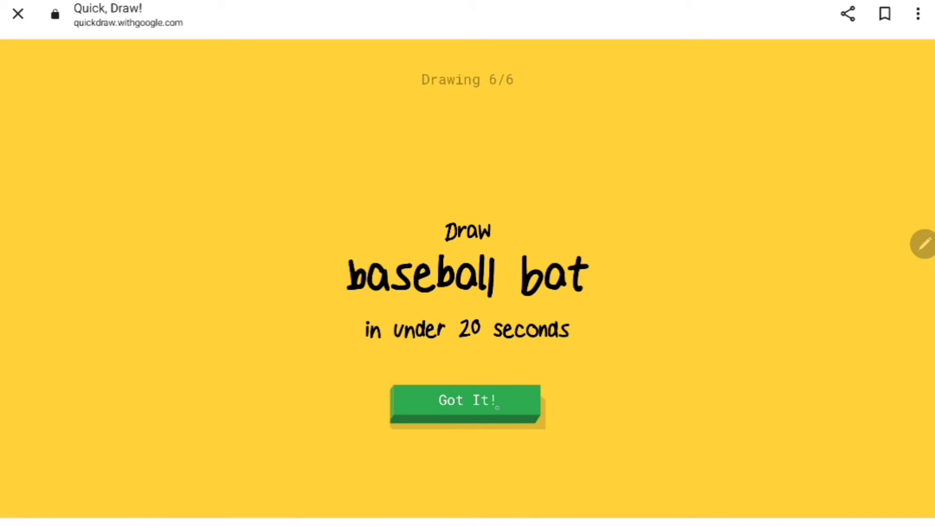
{"action": "left_click", "coordinate": [467, 401]}
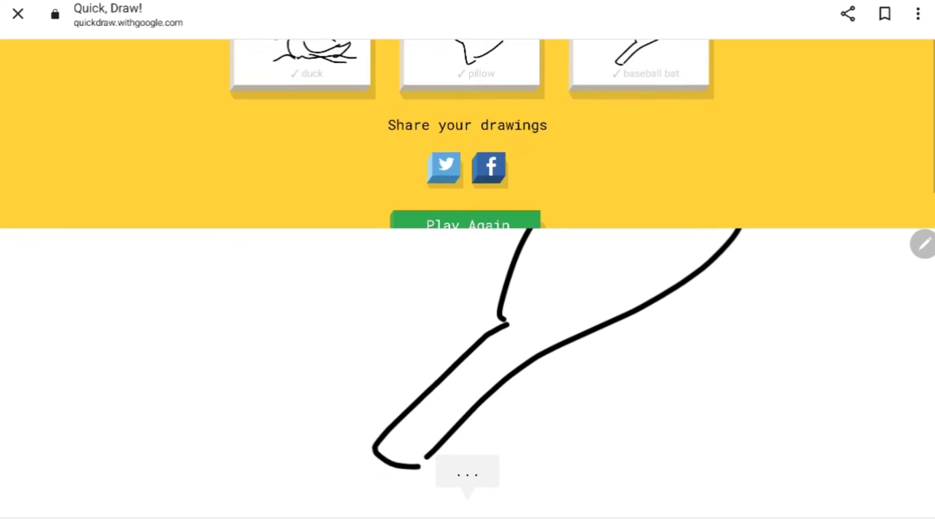
Step: Scroll the all-recognised results page to leave it for the home screen
{"action": "scroll", "scroll_direction": "up", "scroll_amount": 3}
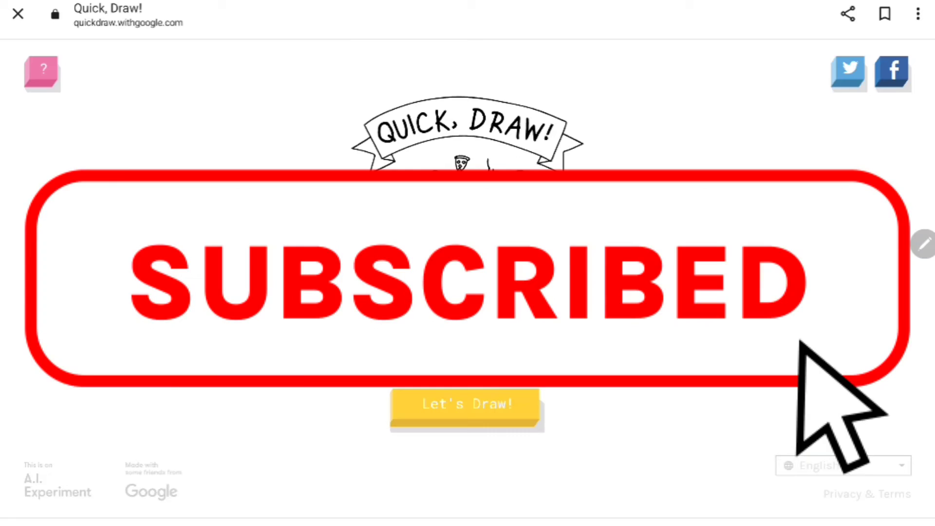
Step: Start a fourth round, drawing a pizza for shark and a hat for backpack, skipping each
{"action": "left_click", "coordinate": [467, 404]}
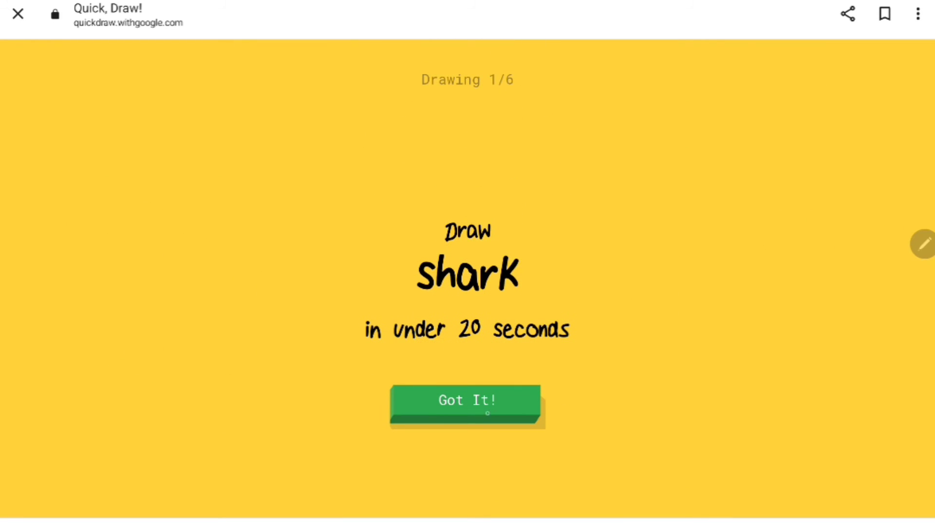
{"action": "left_click", "coordinate": [468, 401]}
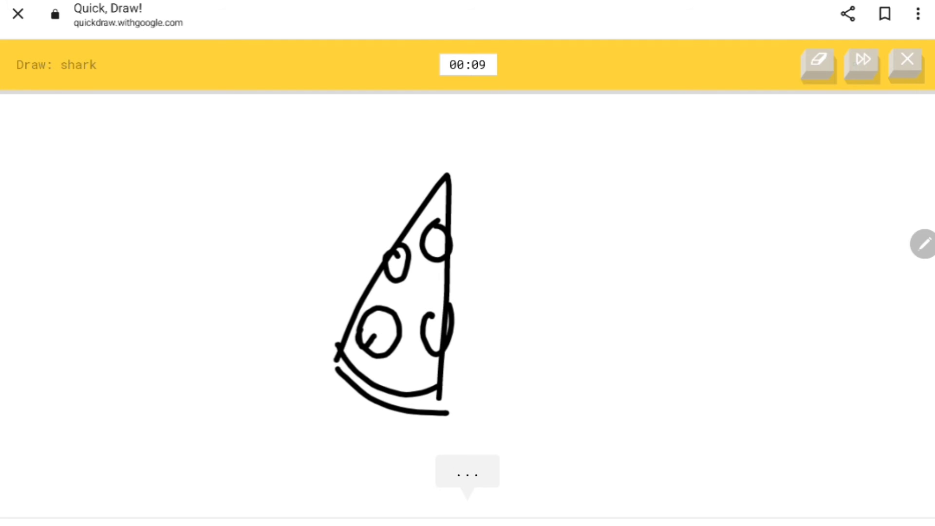
{"action": "left_click", "coordinate": [861, 64]}
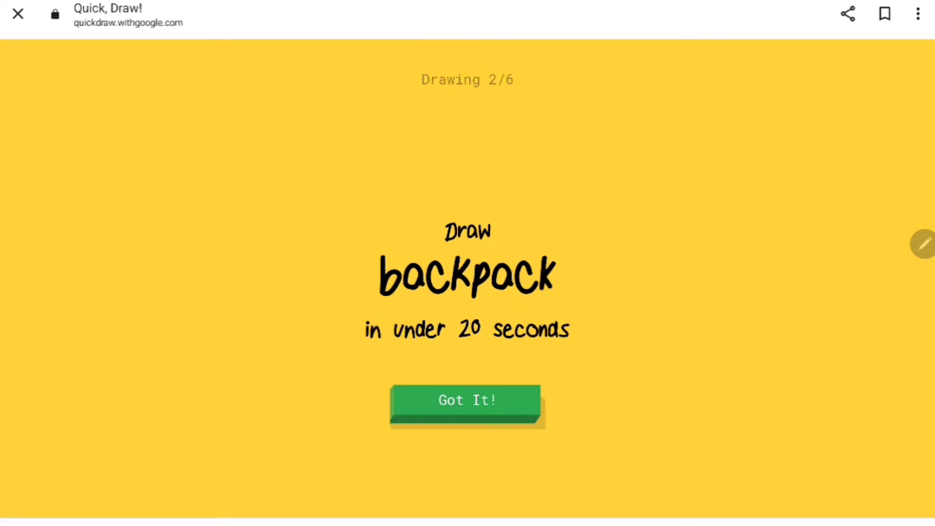
{"action": "left_click", "coordinate": [467, 400]}
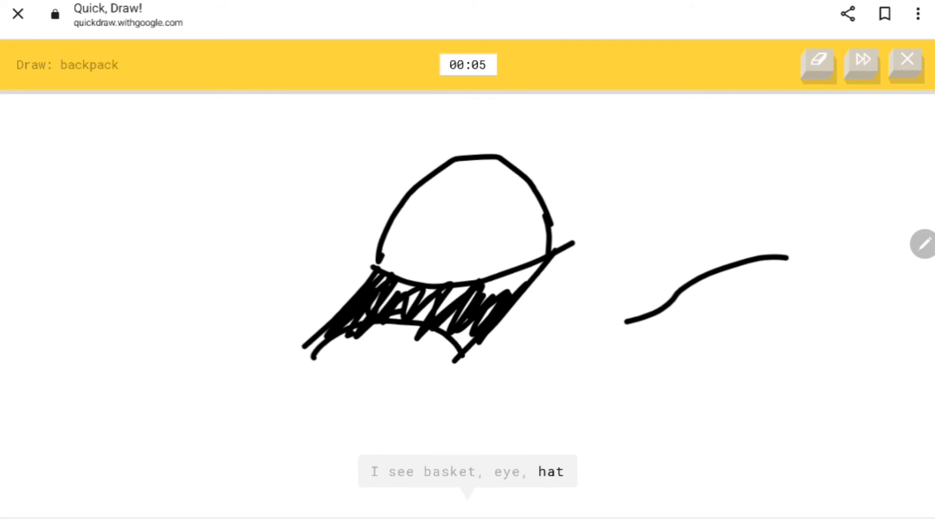
{"action": "left_click", "coordinate": [818, 63]}
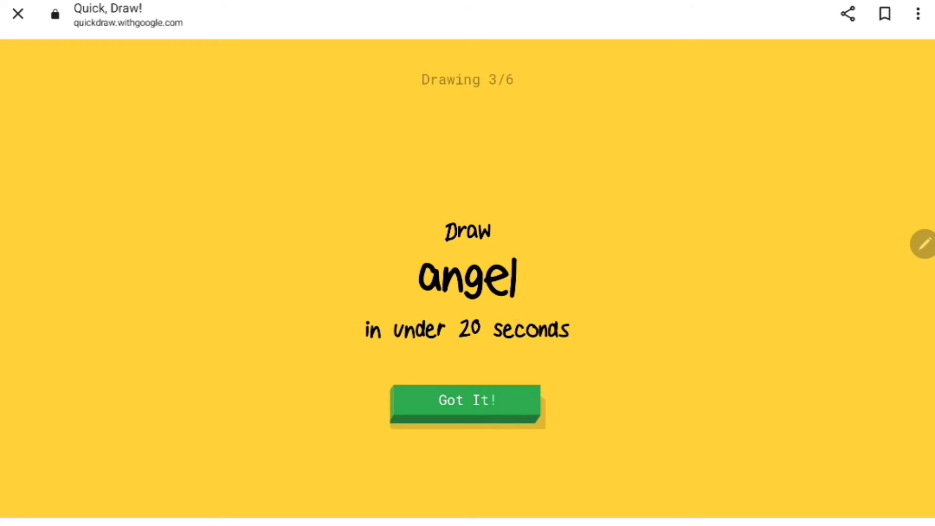
{"action": "mouse_move", "coordinate": [544, 291]}
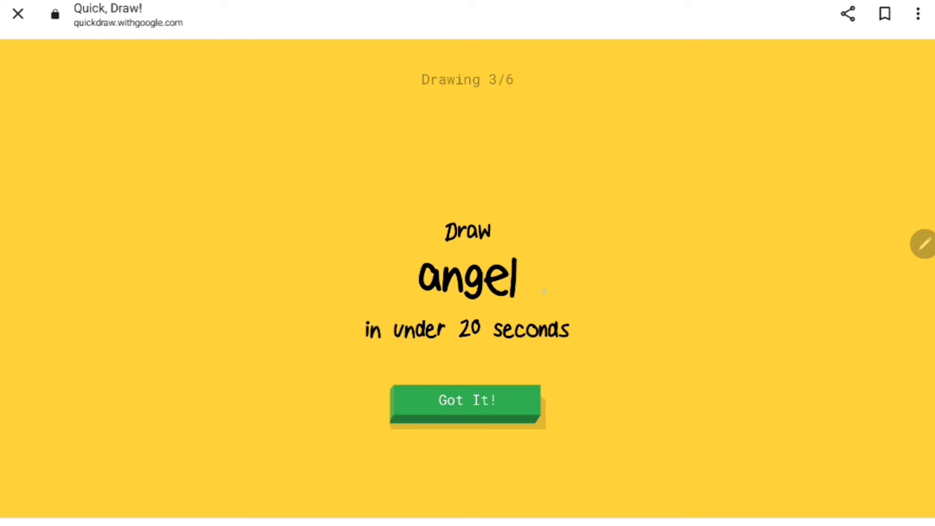
Step: Acknowledge the angel and pig prompts, doodling a toothy dinosaur that reads as crocodile, then move on
{"action": "left_click", "coordinate": [467, 399]}
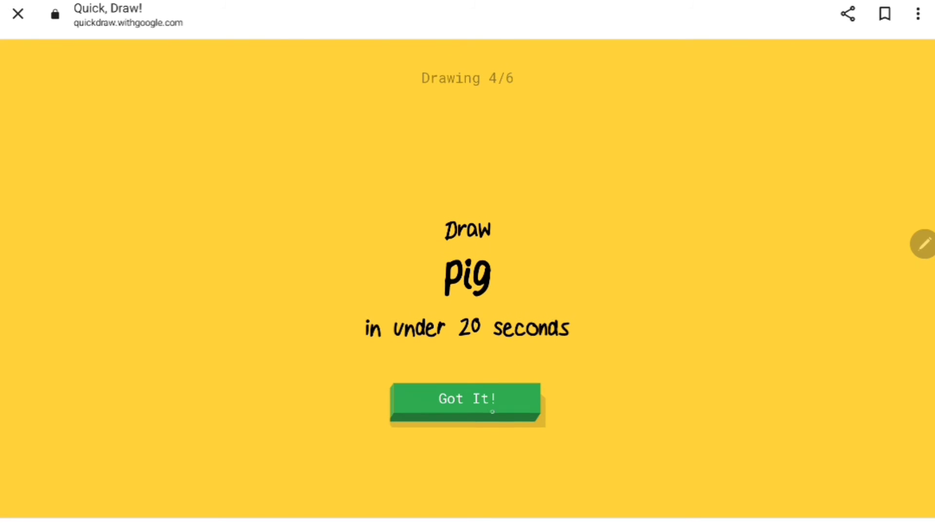
{"action": "left_click", "coordinate": [467, 399]}
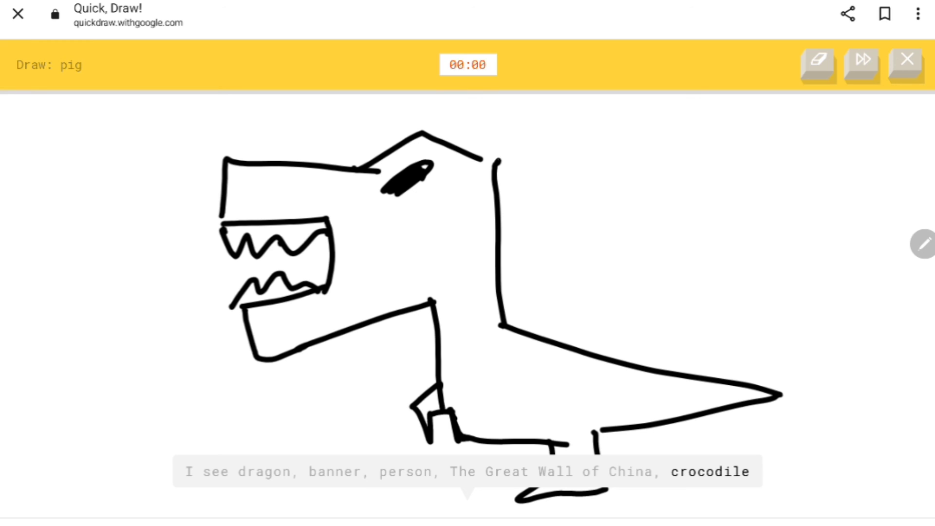
{"action": "left_click", "coordinate": [861, 64]}
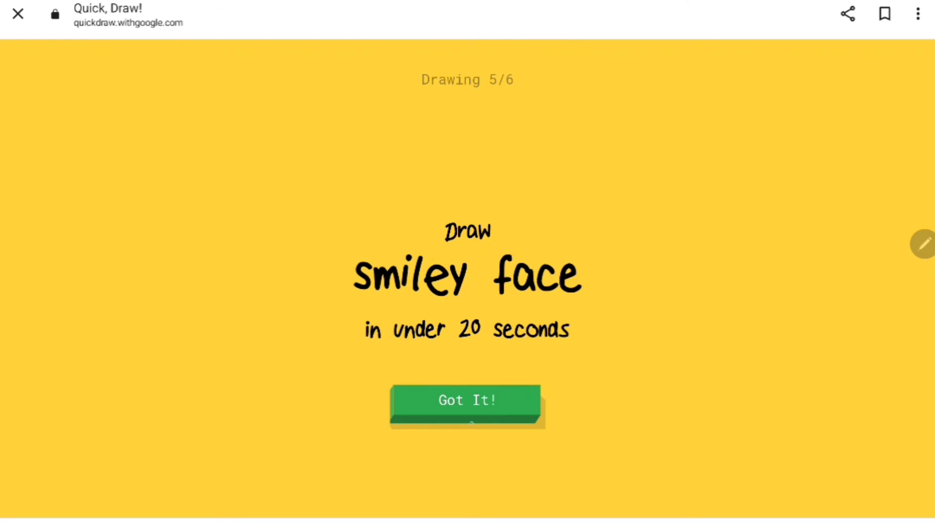
Step: Acknowledge the smiley face and star prompts and start an off-prompt shape for star
{"action": "left_click", "coordinate": [468, 399]}
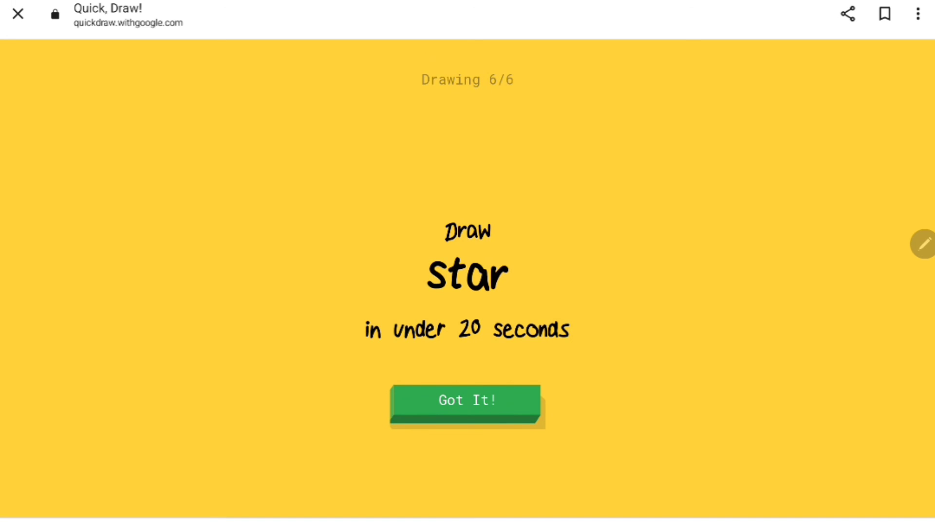
{"action": "left_click", "coordinate": [468, 400]}
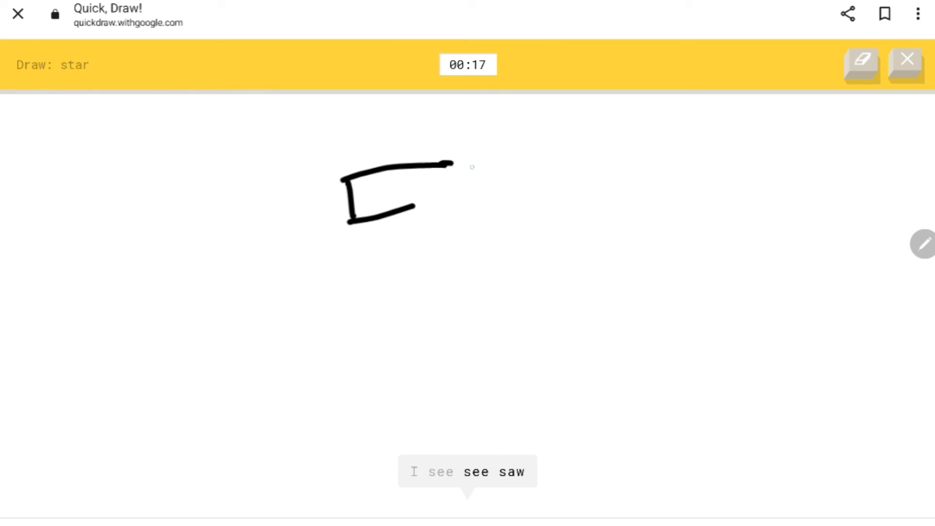